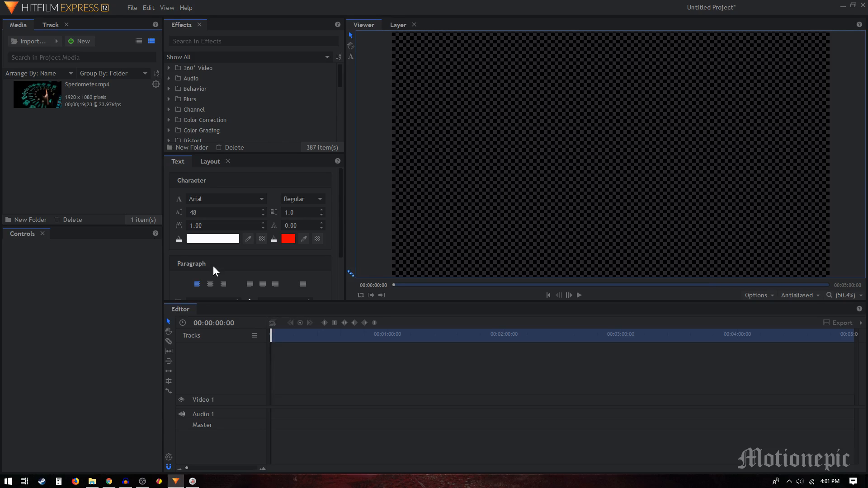
Step: Create a new 1920×1080 composite shot lasting 00:00:04:00
left_click(80, 42)
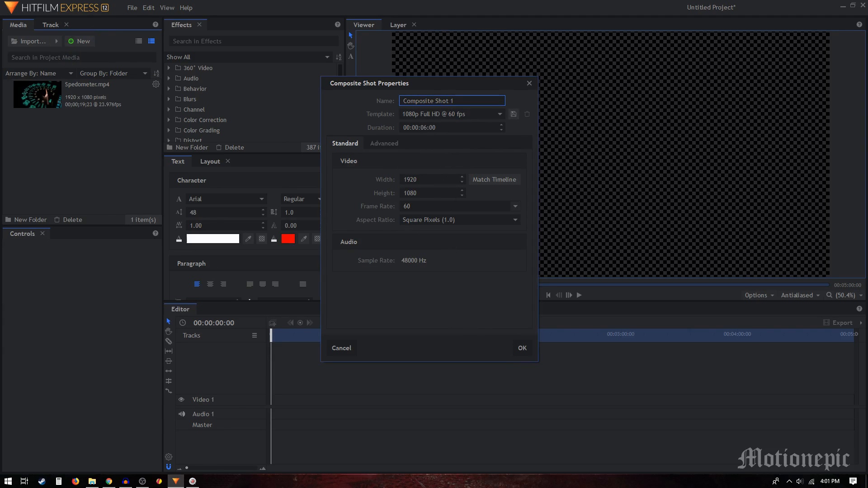
left_click(426, 126)
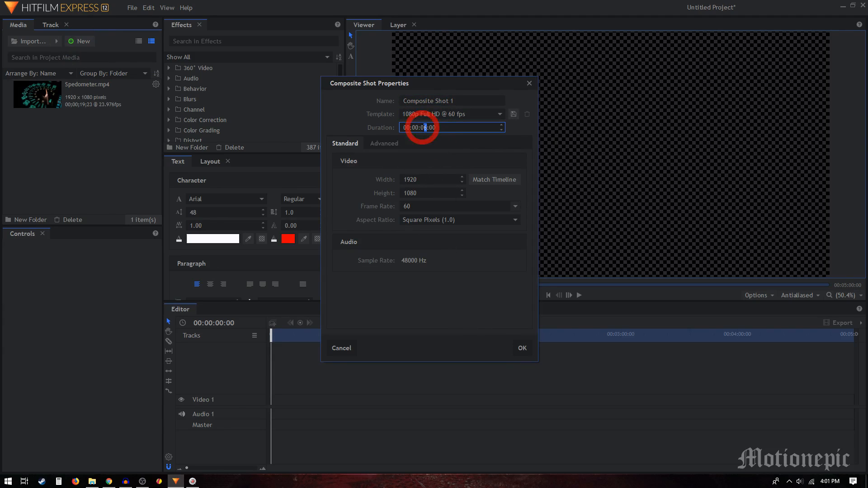
left_click(522, 347)
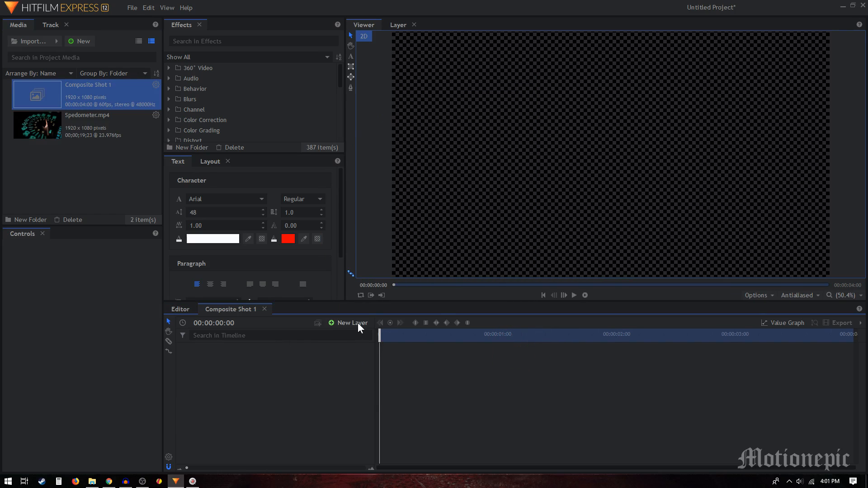
Step: Add a black plane named BG and a white plane named FG on top
left_click(352, 323)
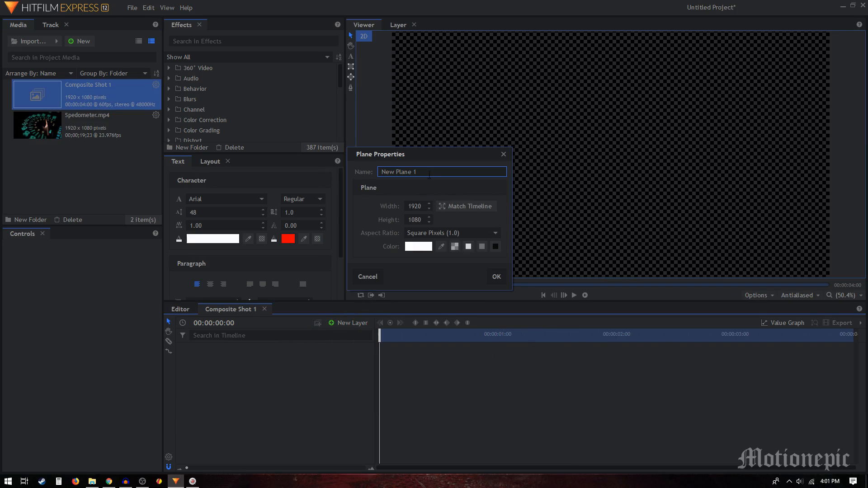
type("BG")
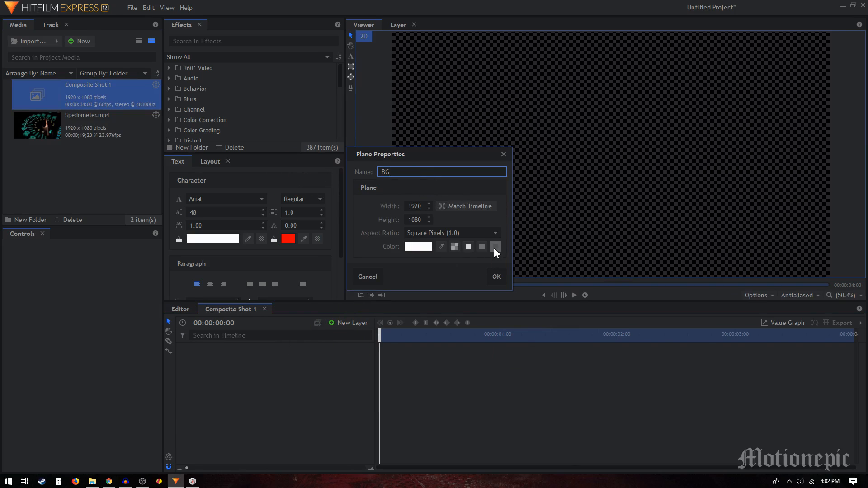
left_click(496, 245)
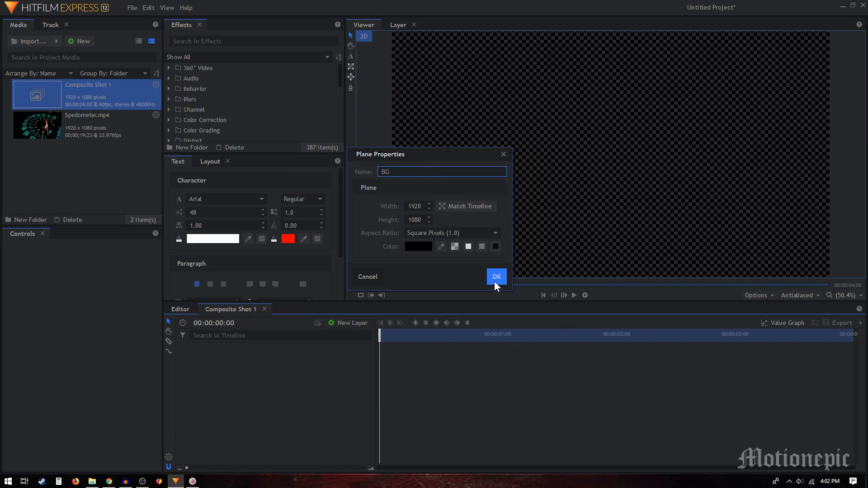
left_click(496, 277)
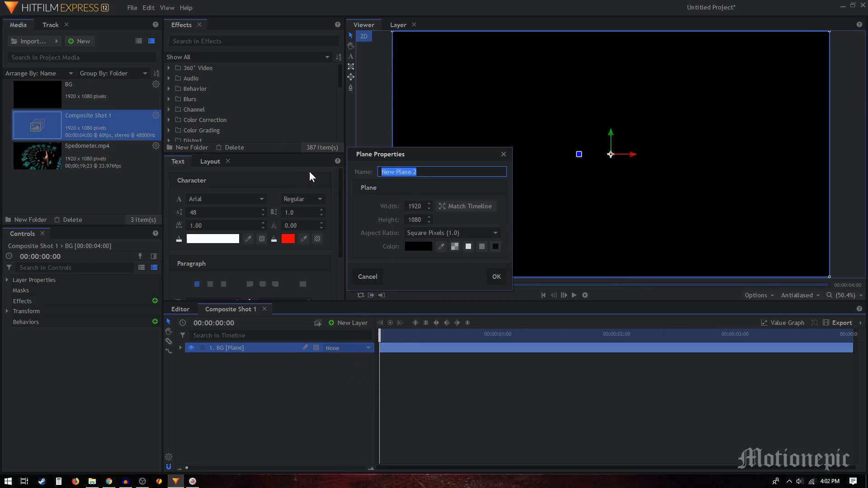
left_click(468, 246)
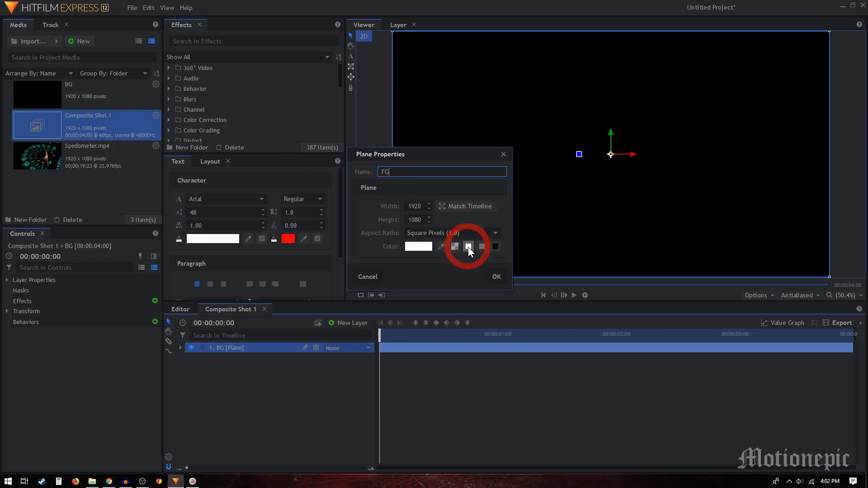
left_click(496, 277)
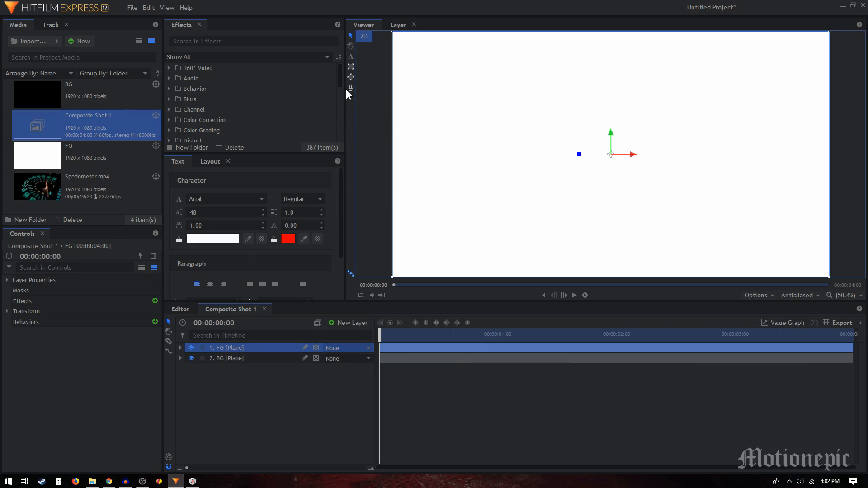
mouse_move(350, 88)
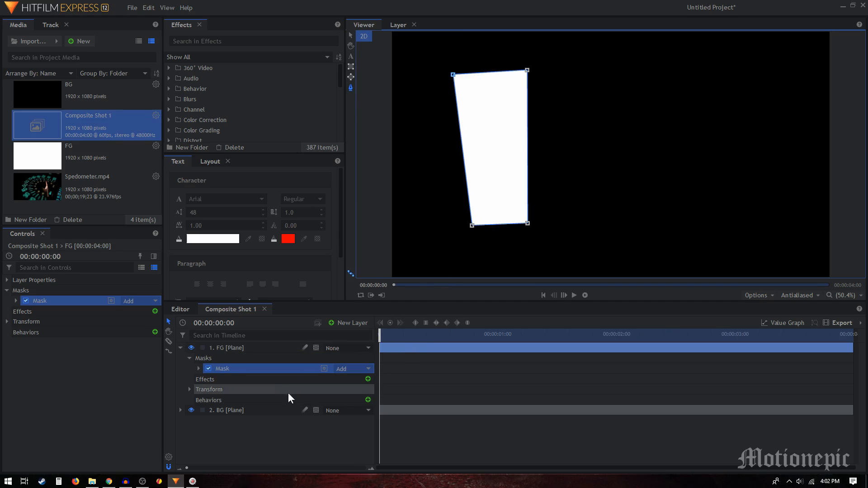
Step: Mask the FG plane into four slanted quadrilateral white panels over the black background
left_click(227, 347)
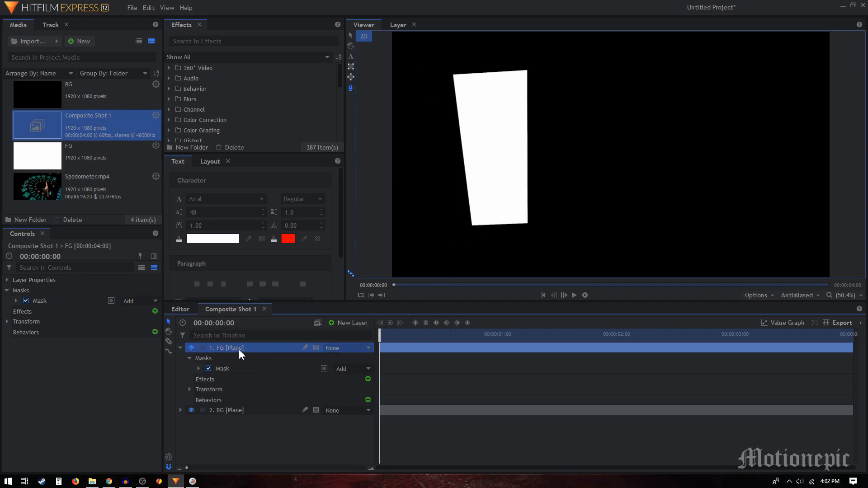
mouse_move(350, 88)
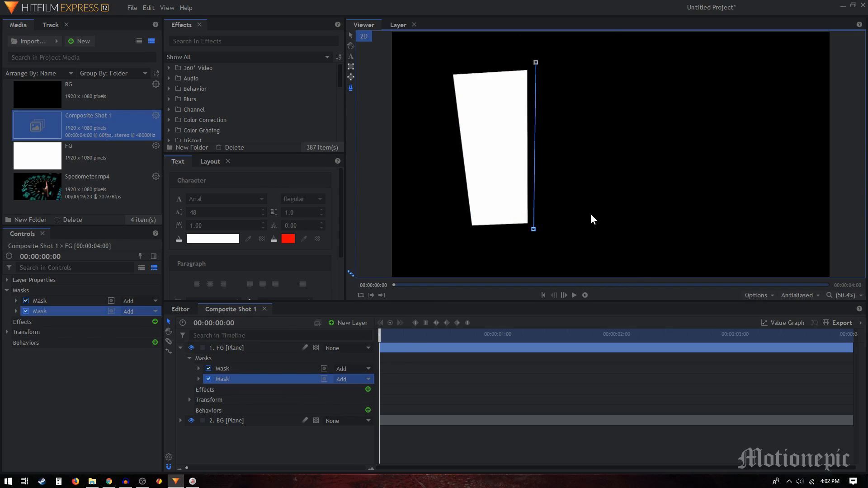
left_click_drag(534, 228, 594, 216)
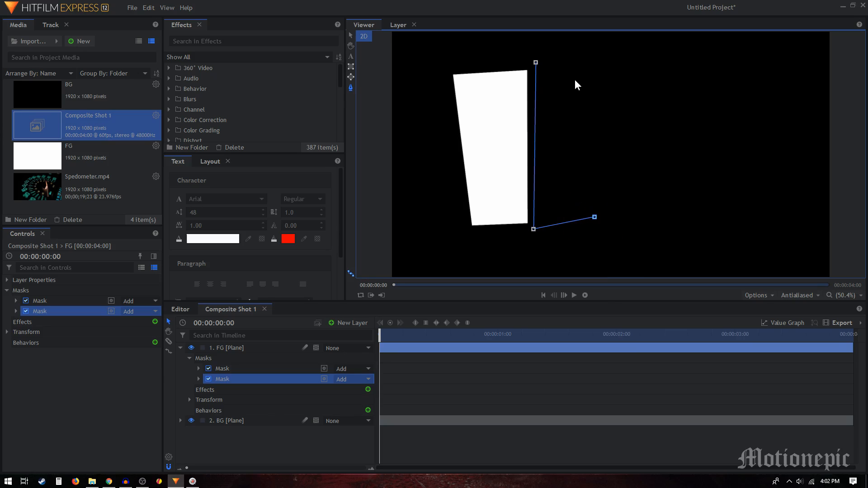
left_click_drag(535, 62, 581, 80)
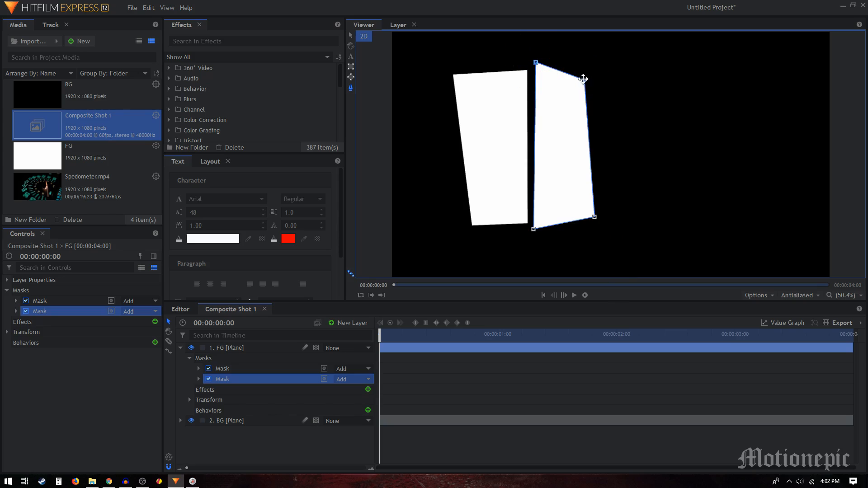
left_click(583, 70)
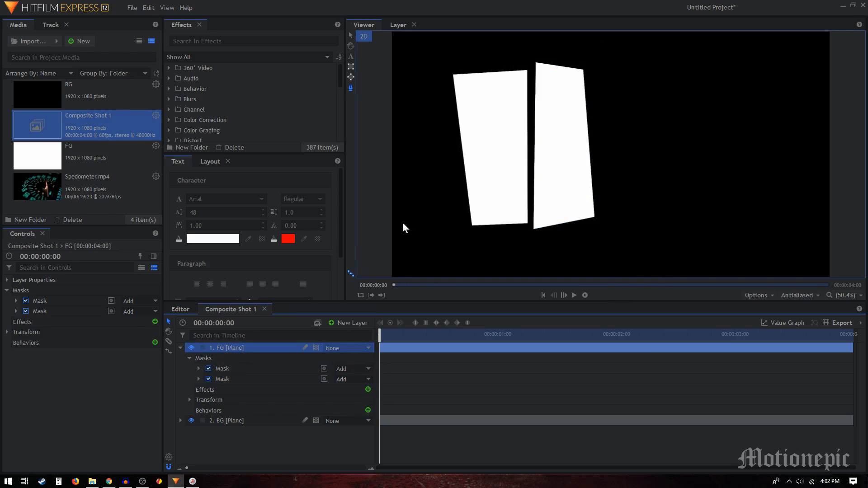
mouse_move(594, 71)
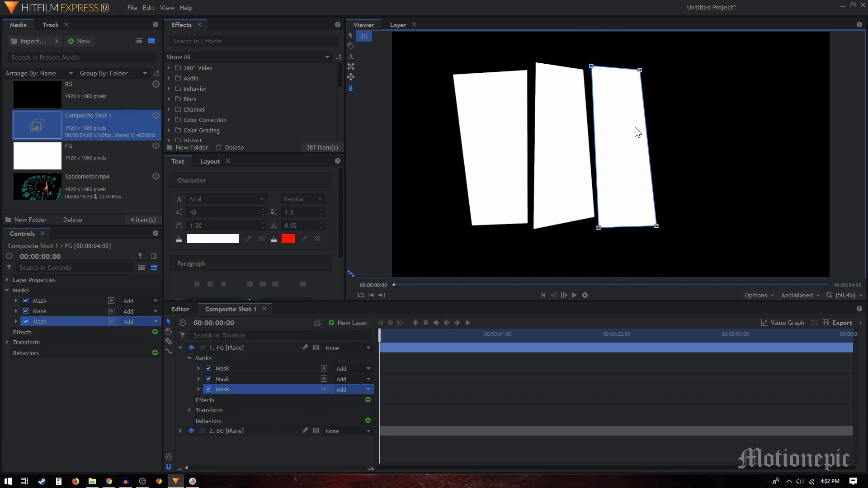
right_click(659, 230)
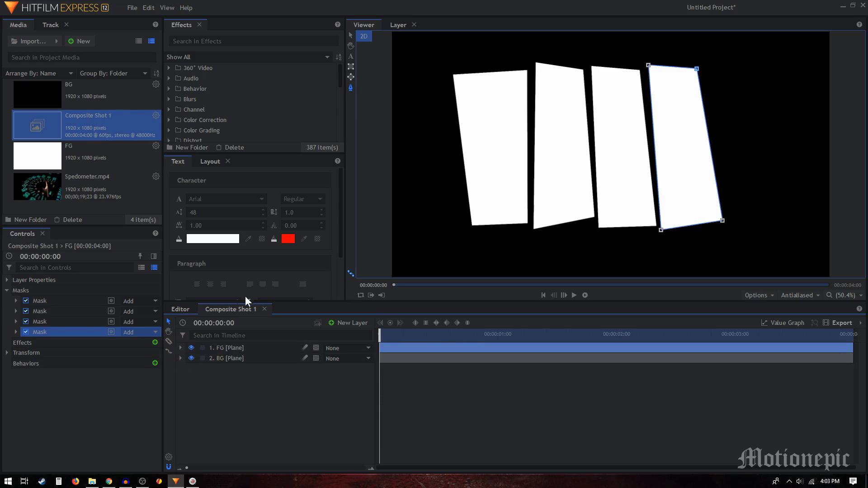
Step: Place Spedometer.mp4 above the planes with Multiply blend so it shows only inside the panels
left_click(37, 187)
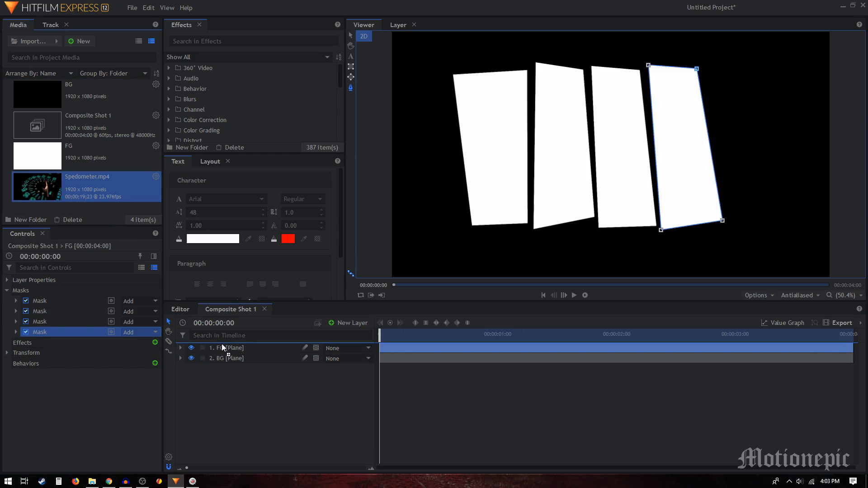
left_click_drag(38, 186, 250, 347)
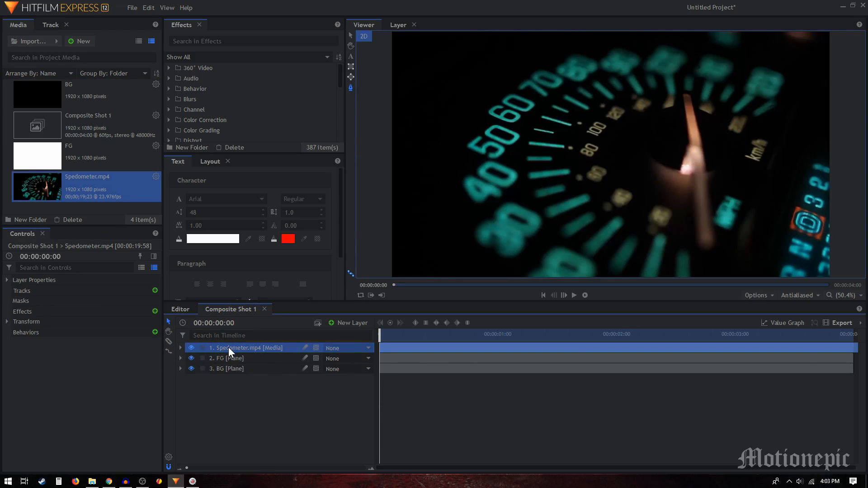
right_click(245, 347)
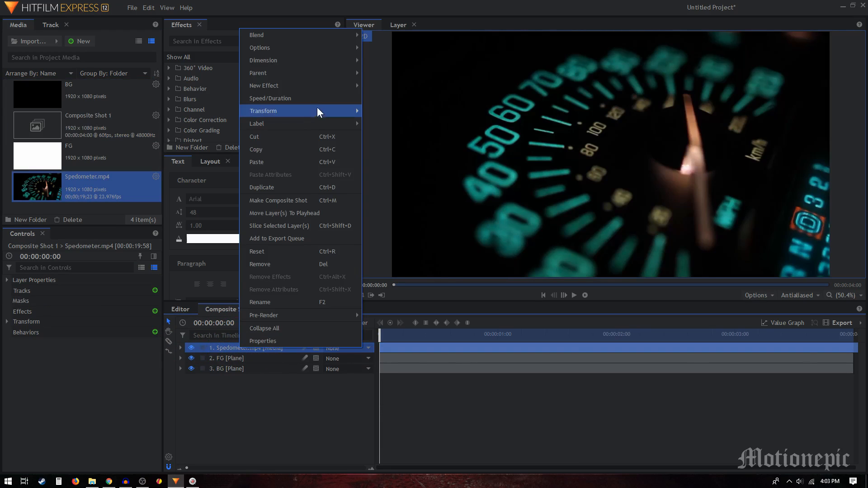
mouse_move(257, 35)
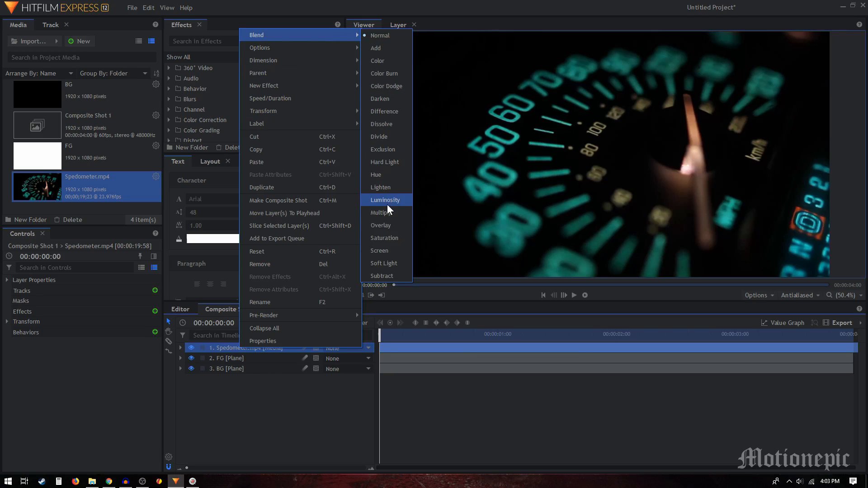
left_click(385, 200)
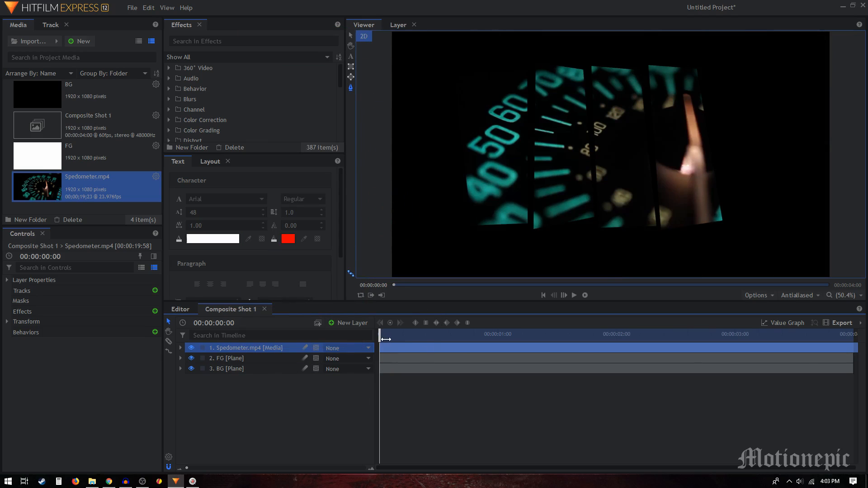
mouse_move(408, 317)
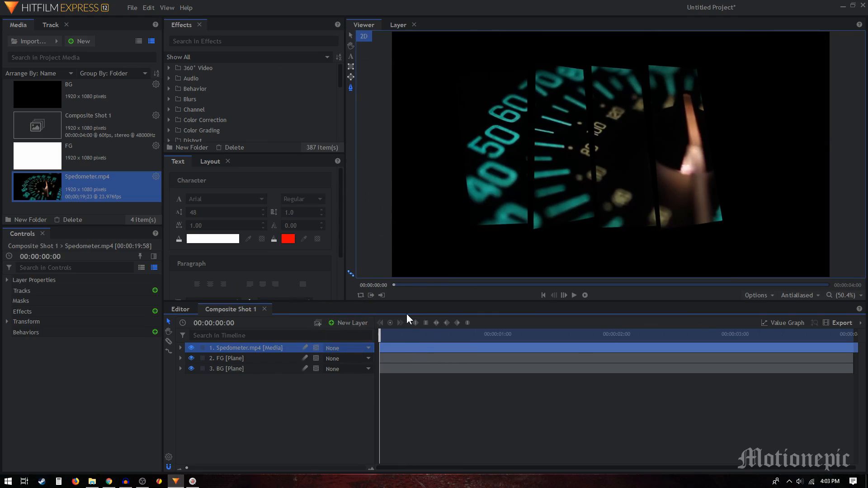
mouse_move(483, 255)
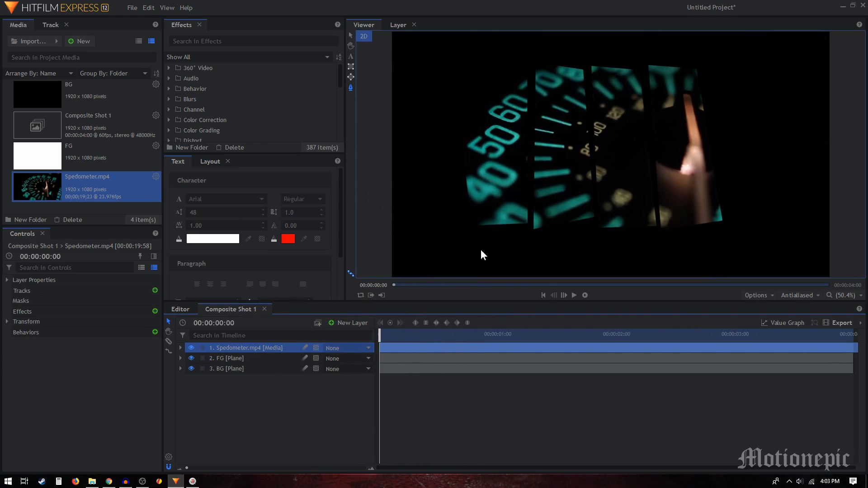
mouse_move(360, 334)
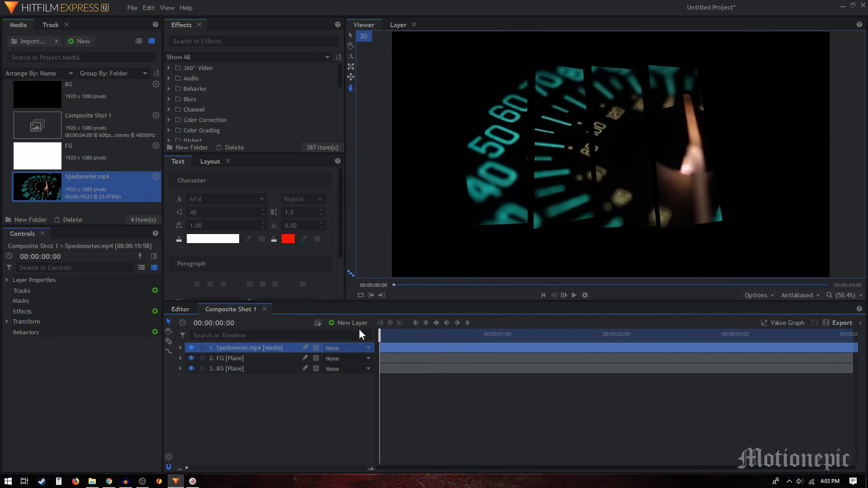
Step: Return to the first frame and add a new text layer above the speedometer clip
left_click_drag(393, 334, 430, 333)
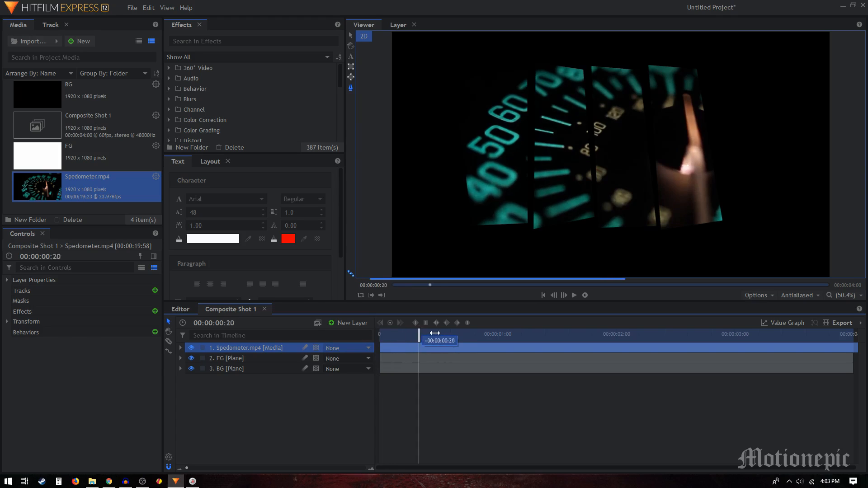
left_click(352, 322)
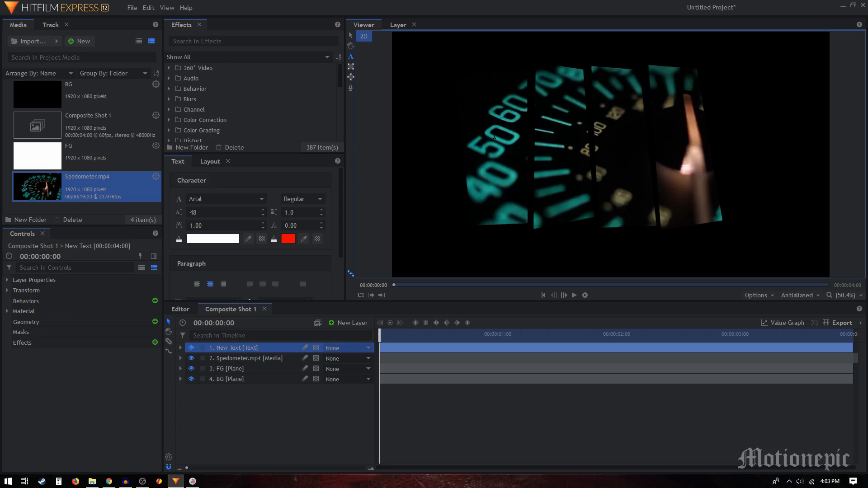
Step: Write 'producer' and style it in Old London at size 135
type("producer")
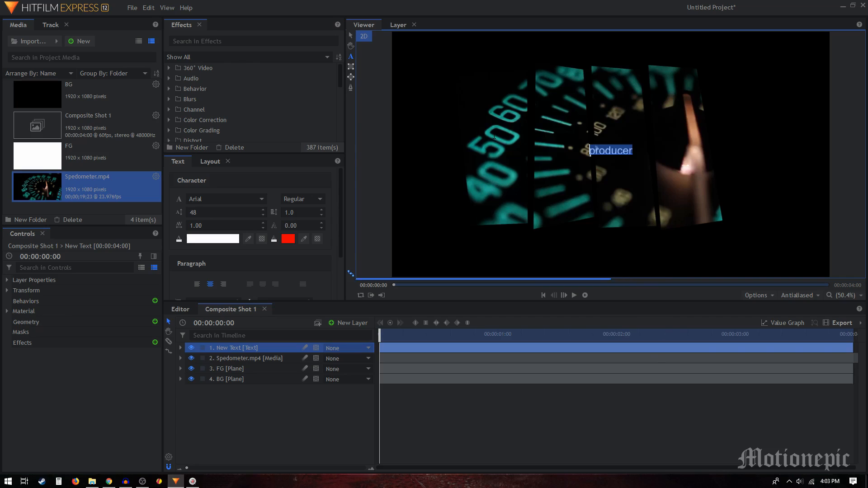
left_click(226, 199)
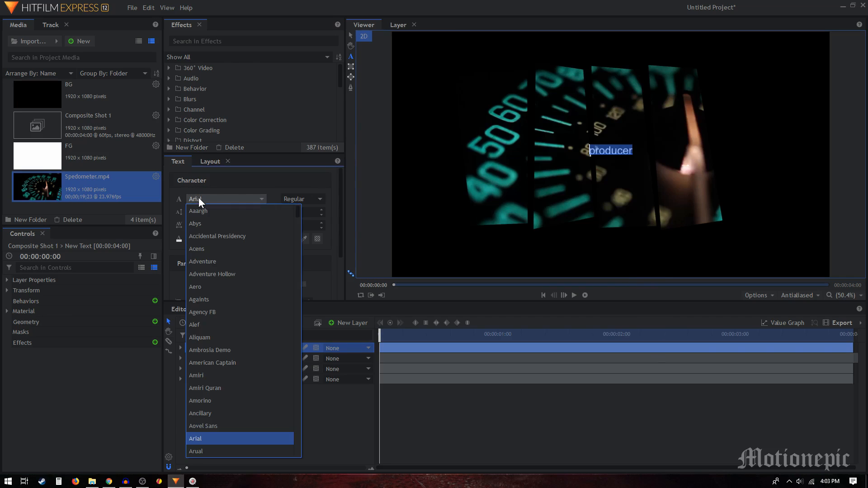
scroll("down", 3)
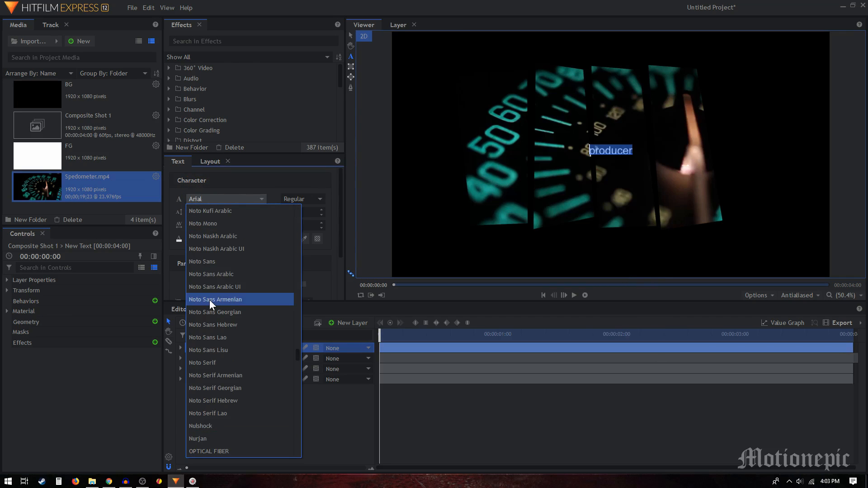
scroll("down", 3)
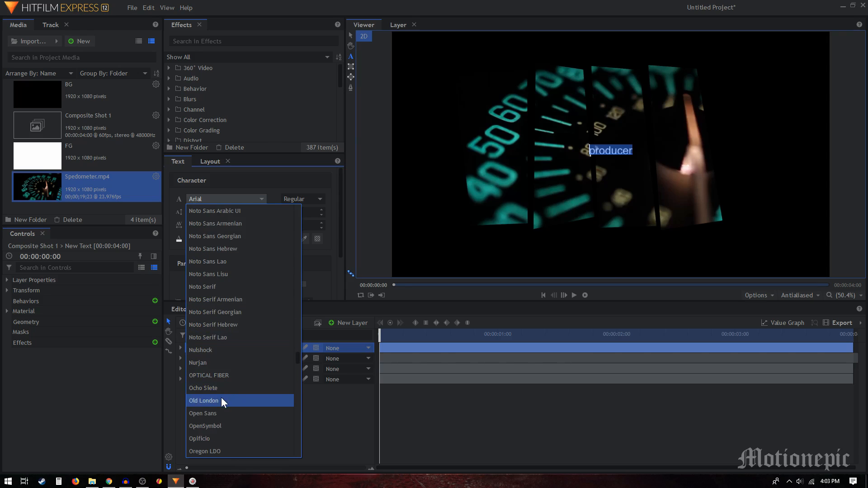
left_click(204, 400)
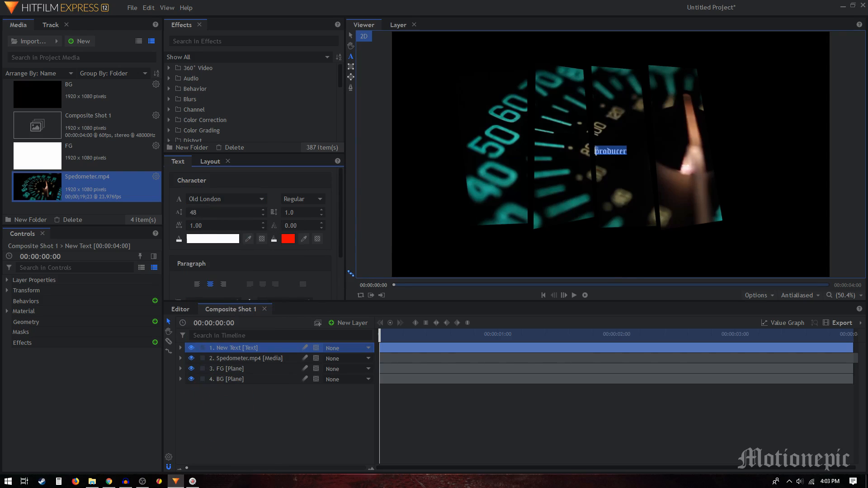
type("135")
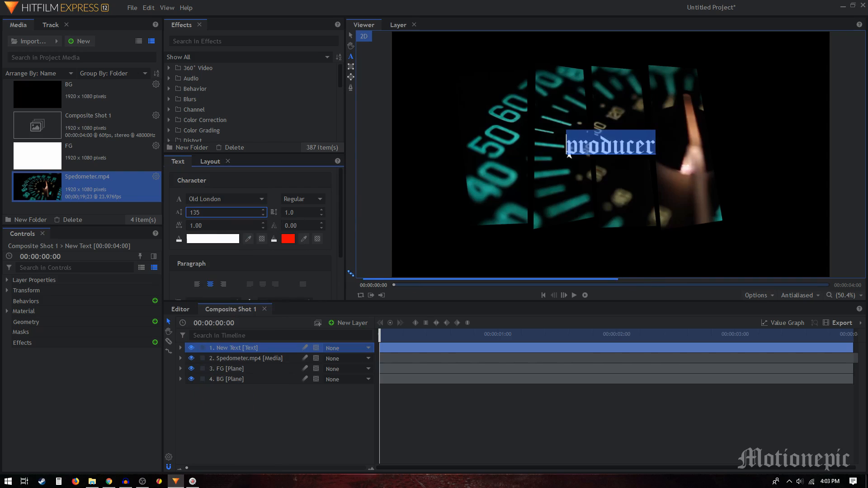
Step: Colour the producer title pale yellow and position it in the top-right corner
left_click(212, 238)
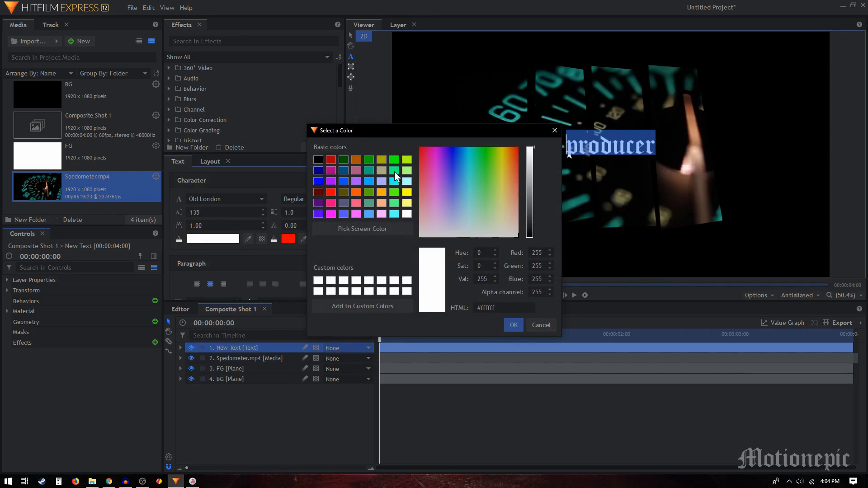
left_click(499, 195)
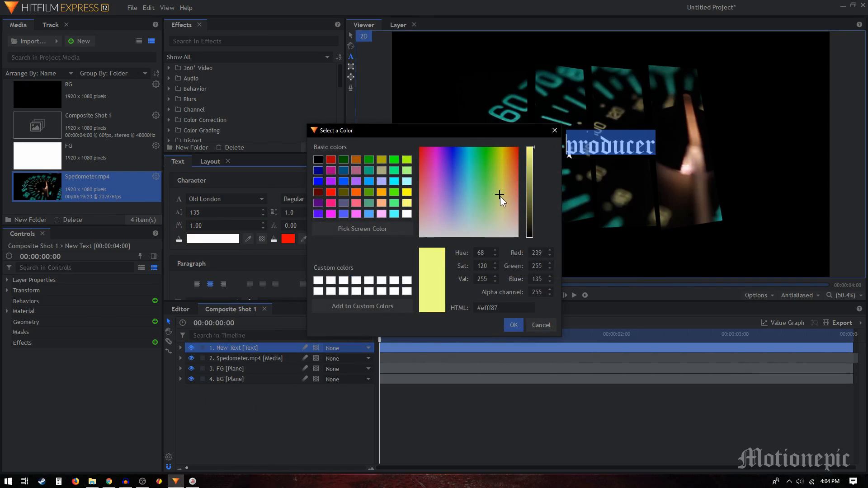
left_click(513, 325)
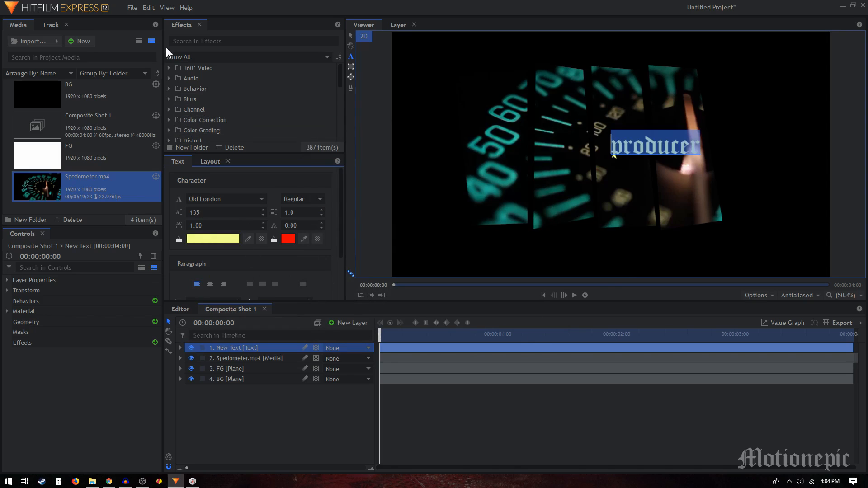
mouse_move(358, 45)
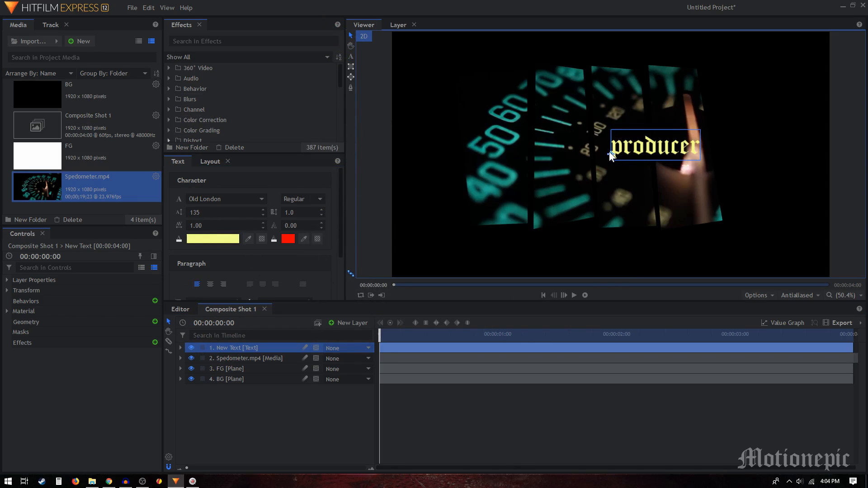
left_click_drag(652, 145, 757, 77)
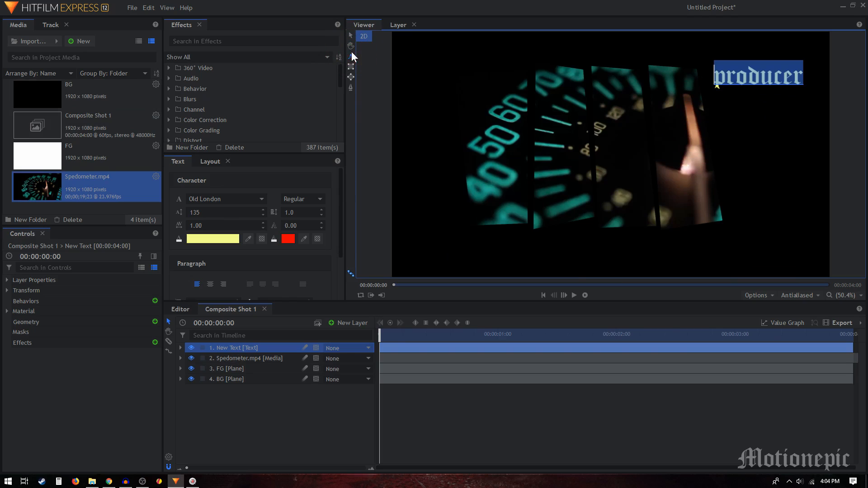
type("95")
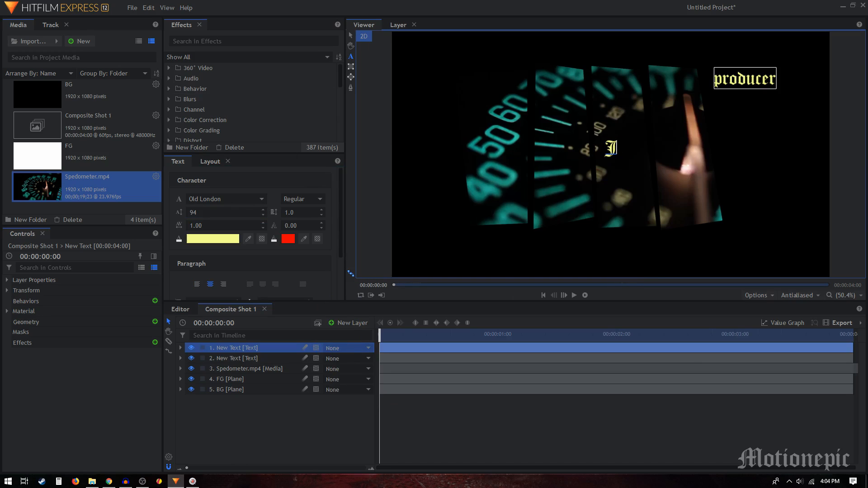
Step: Write 'John Doe' in white Arial on the second text layer
type("John")
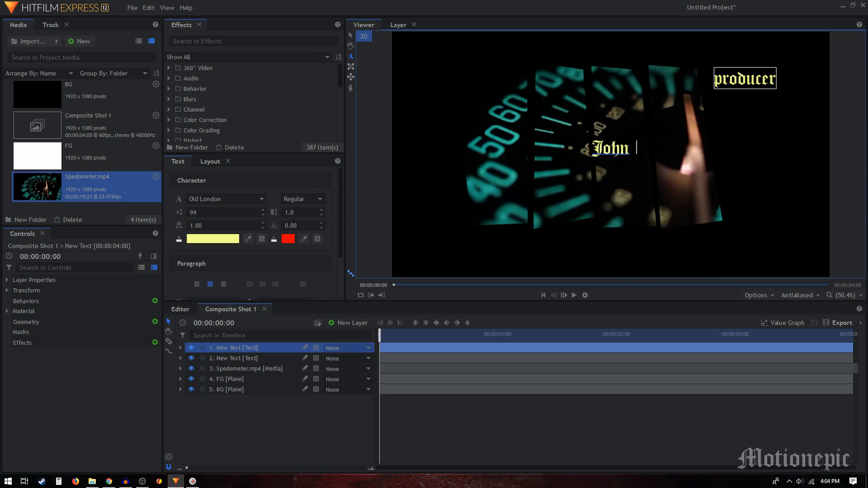
type("Doe")
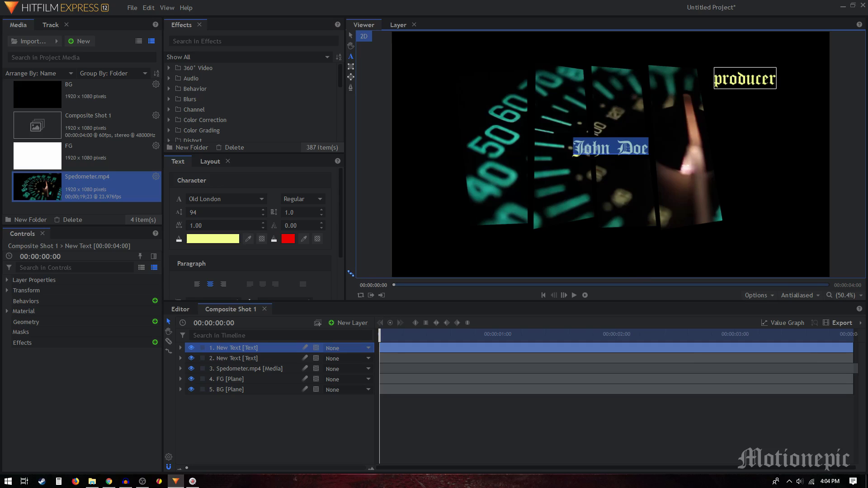
left_click(226, 199)
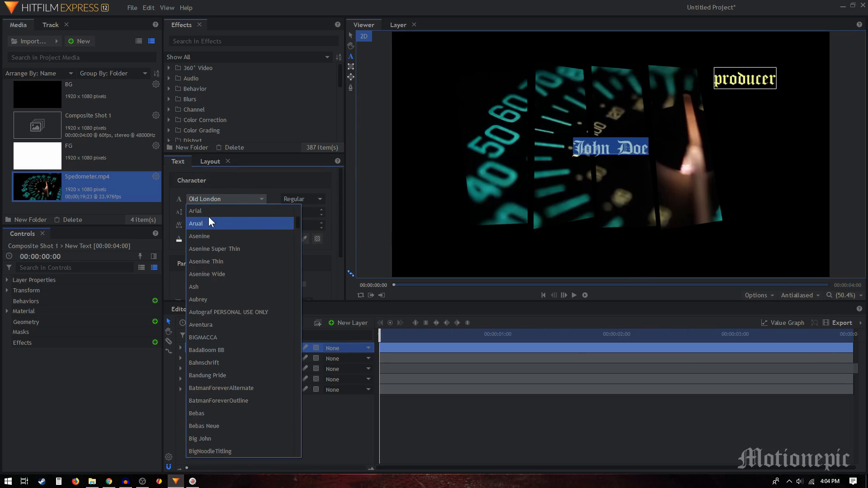
left_click(196, 211)
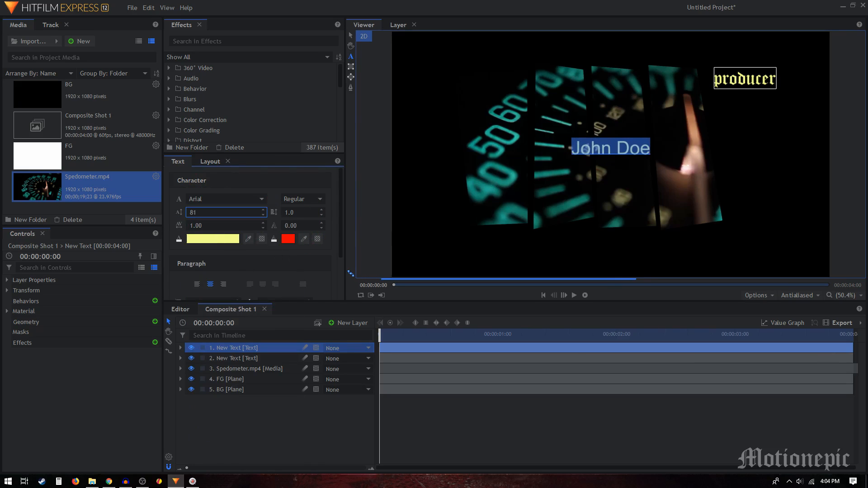
left_click(212, 238)
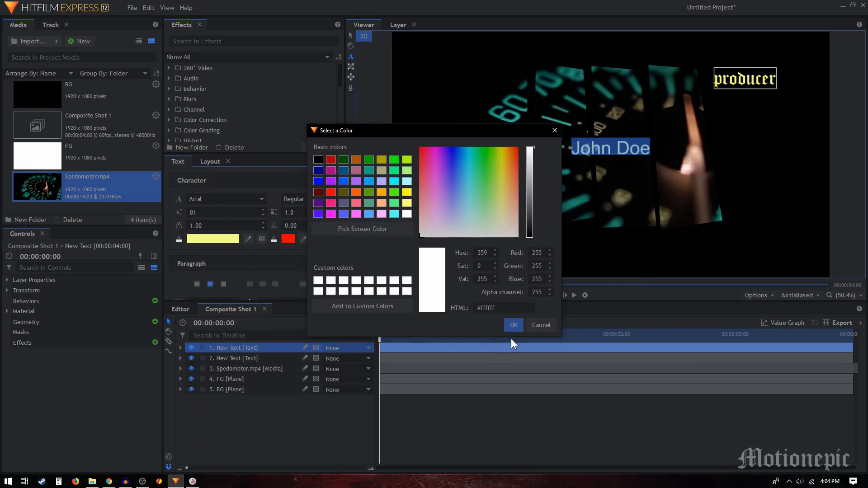
left_click(513, 324)
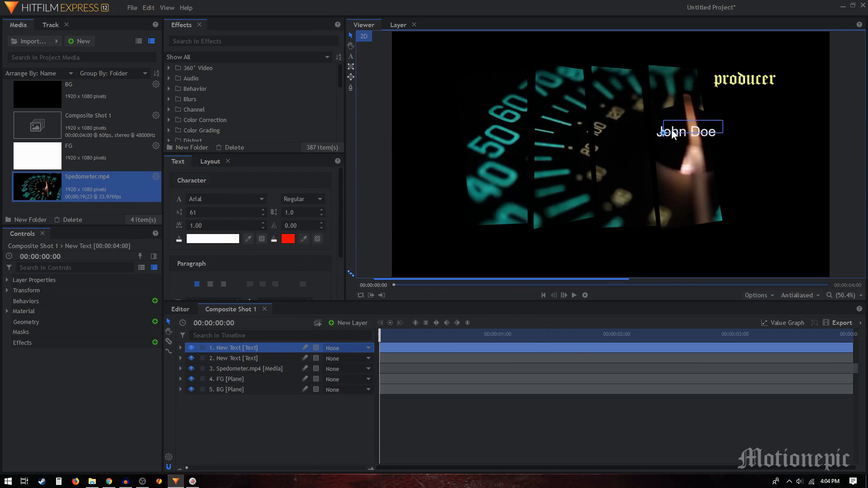
Step: Position John Doe directly beneath the producer title at the top right
left_click_drag(689, 131, 740, 96)
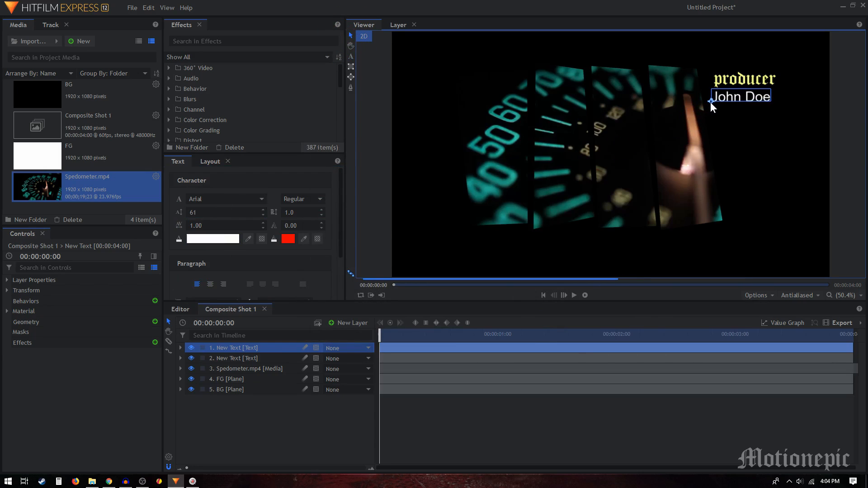
left_click_drag(388, 333, 415, 333)
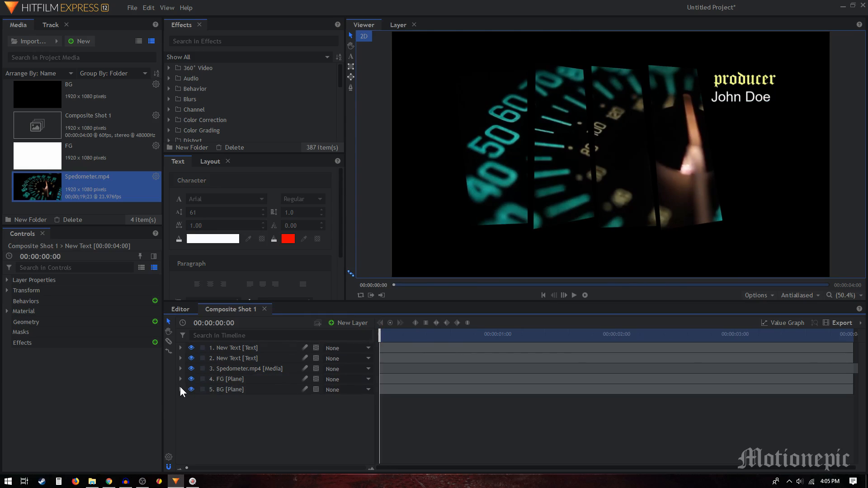
Step: Keyframe the four mask opacities from 0% to 100%, staggered so panels fade in one by one
left_click(180, 378)
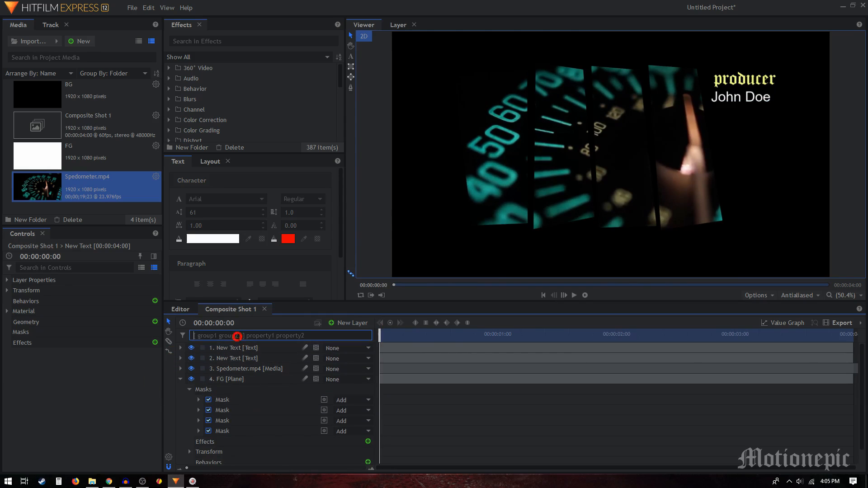
type("opacity")
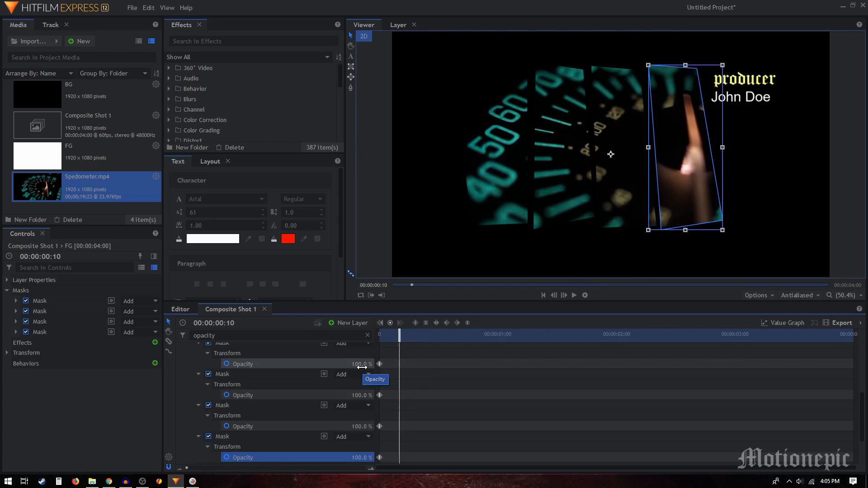
mouse_move(389, 359)
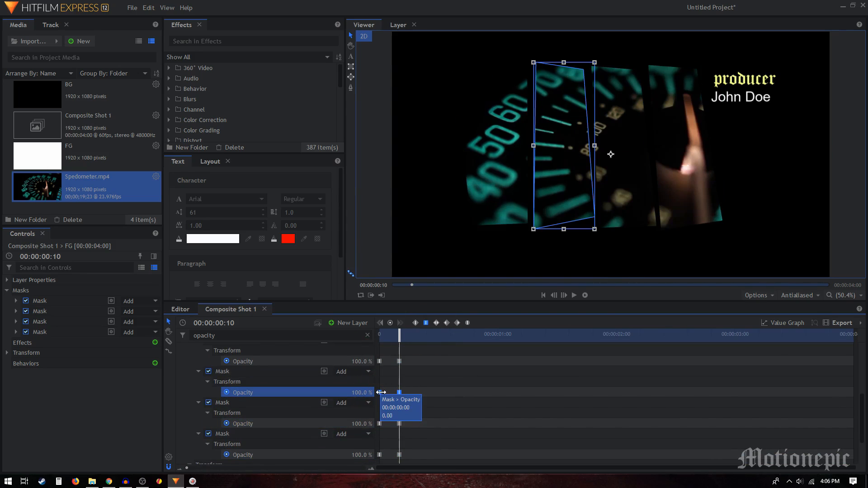
left_click_drag(400, 392, 418, 392)
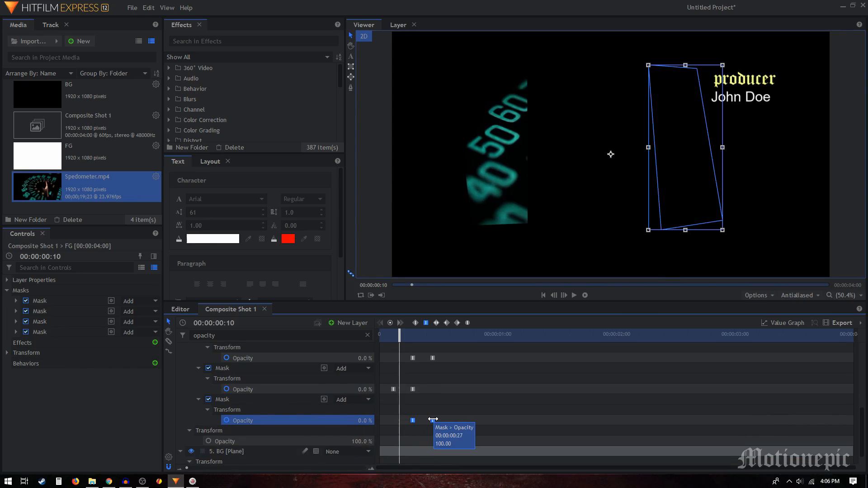
left_click_drag(413, 421, 423, 420)
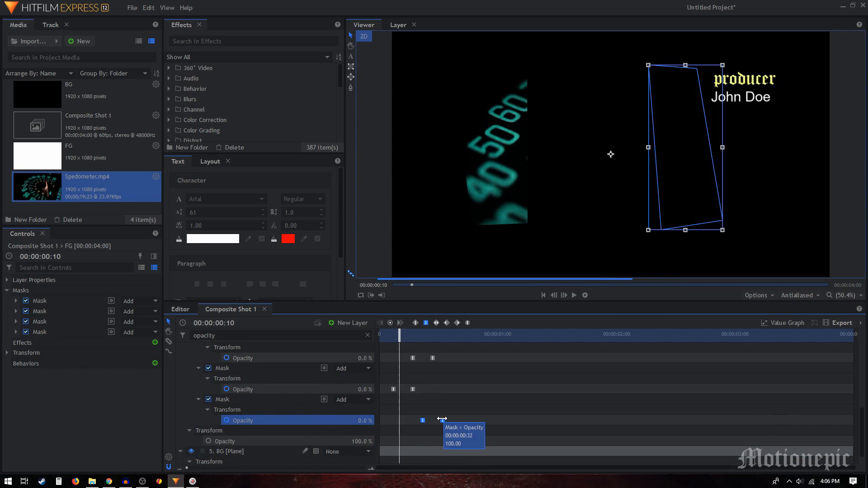
left_click(380, 334)
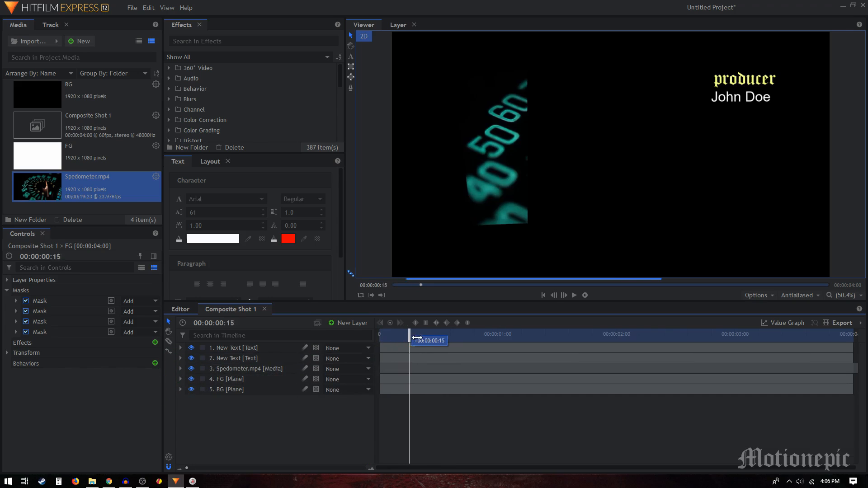
left_click_drag(416, 340, 439, 340)
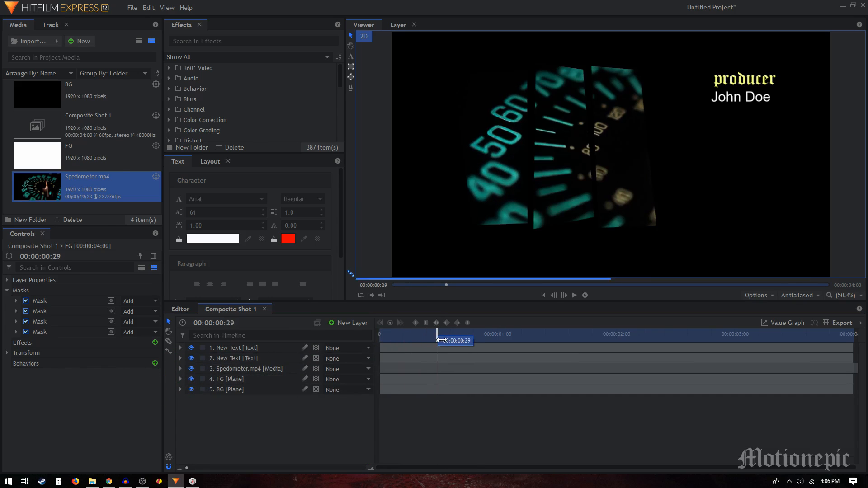
left_click_drag(439, 341, 463, 341)
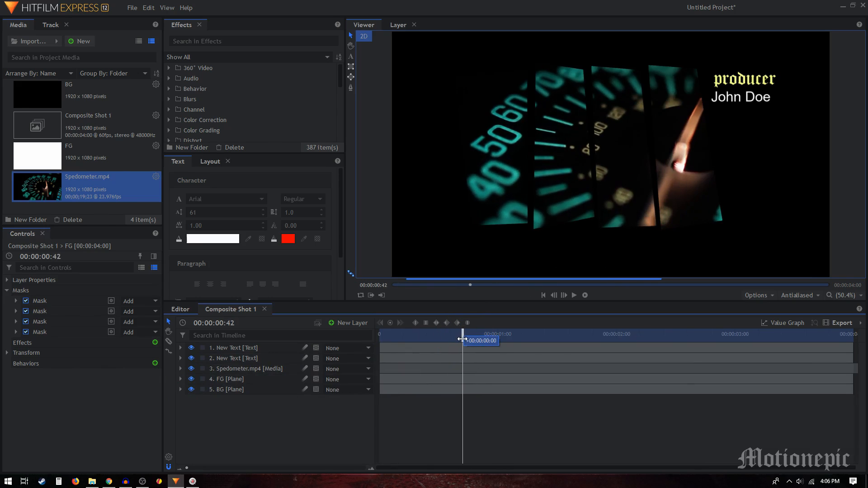
left_click_drag(463, 341, 453, 341)
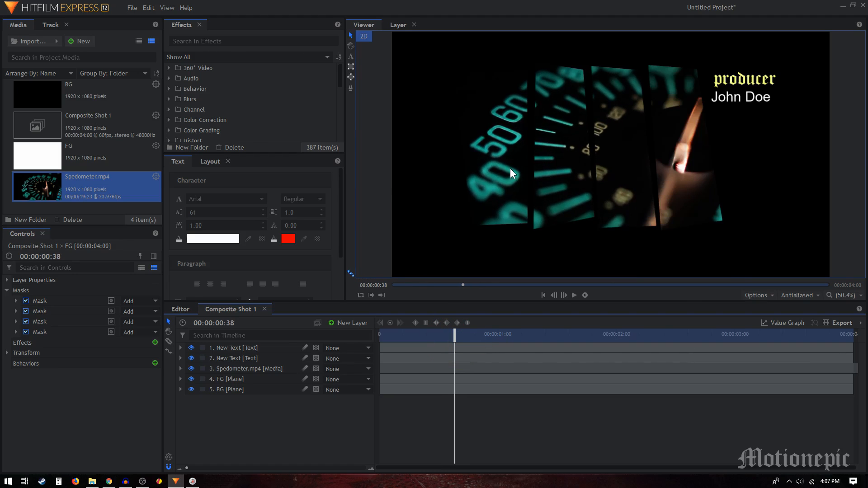
mouse_move(599, 126)
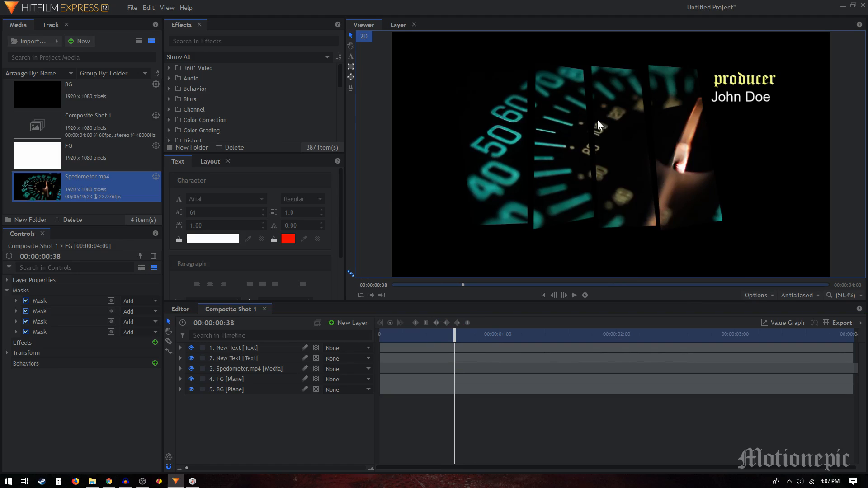
mouse_move(616, 99)
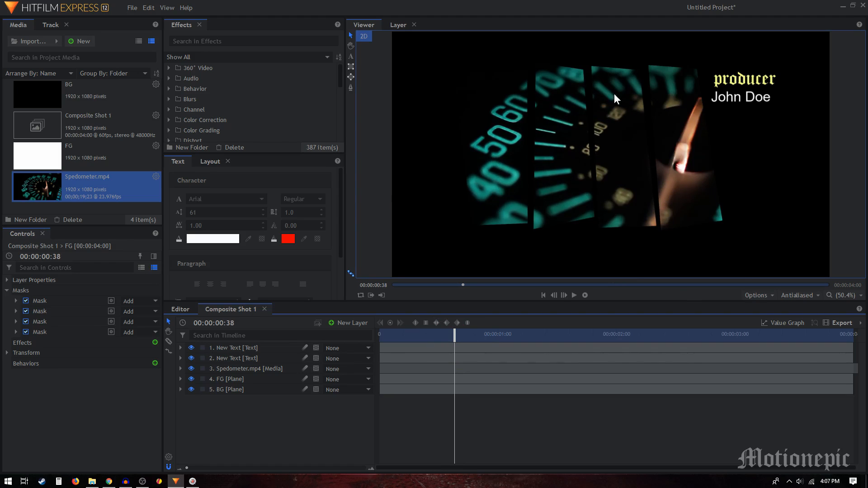
mouse_move(540, 246)
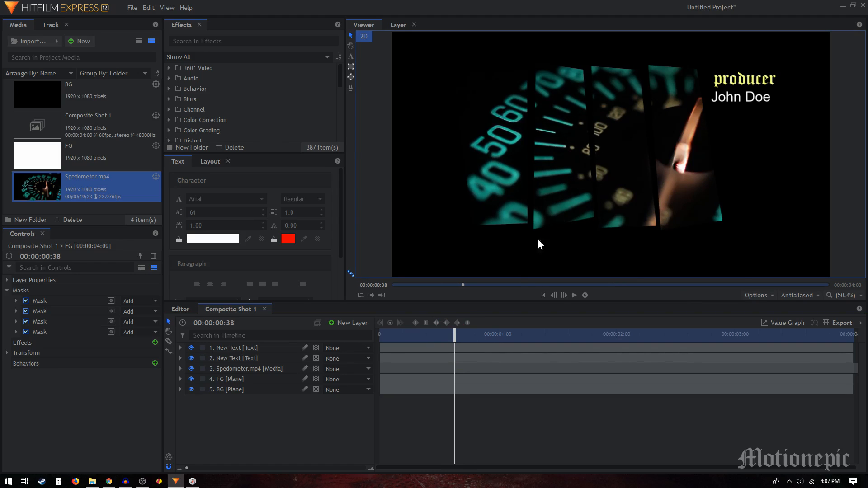
Step: Slice the speedometer clip at 00:00:38 into two layers and select the first part
left_click(247, 369)
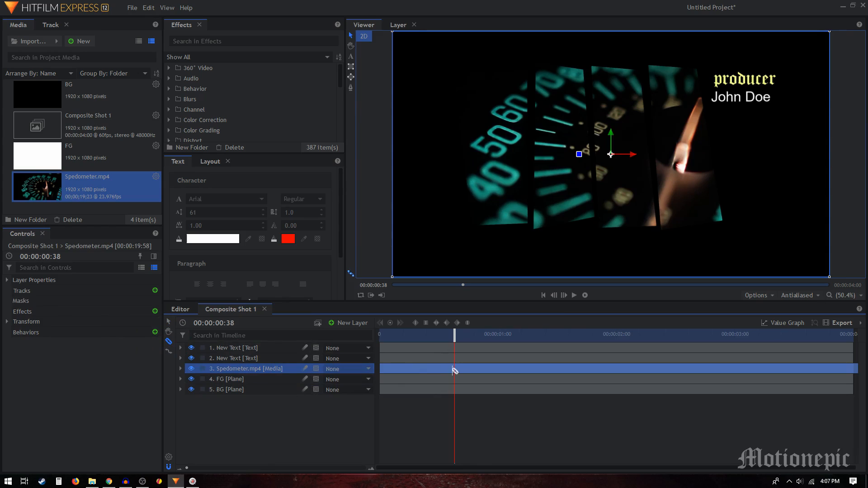
mouse_move(460, 373)
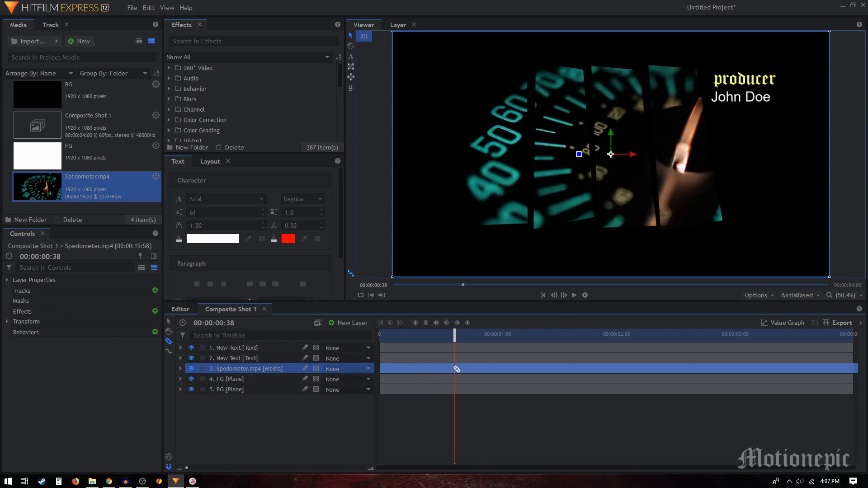
left_click_drag(455, 336, 453, 336)
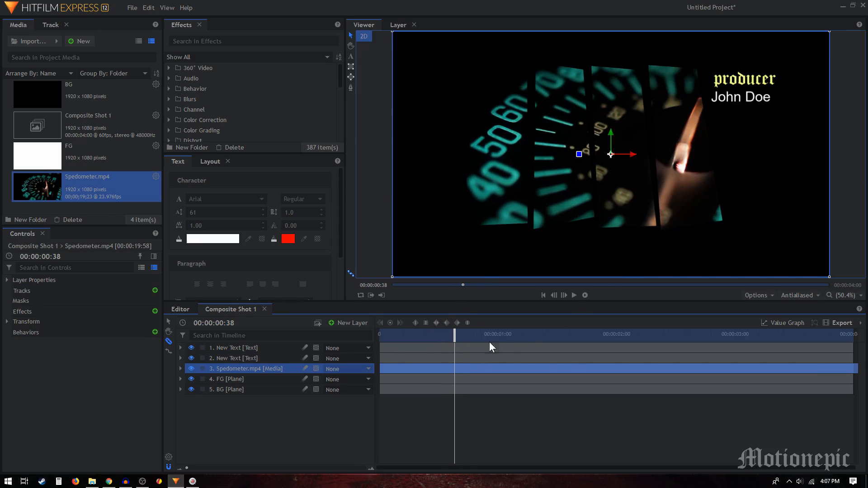
mouse_move(445, 367)
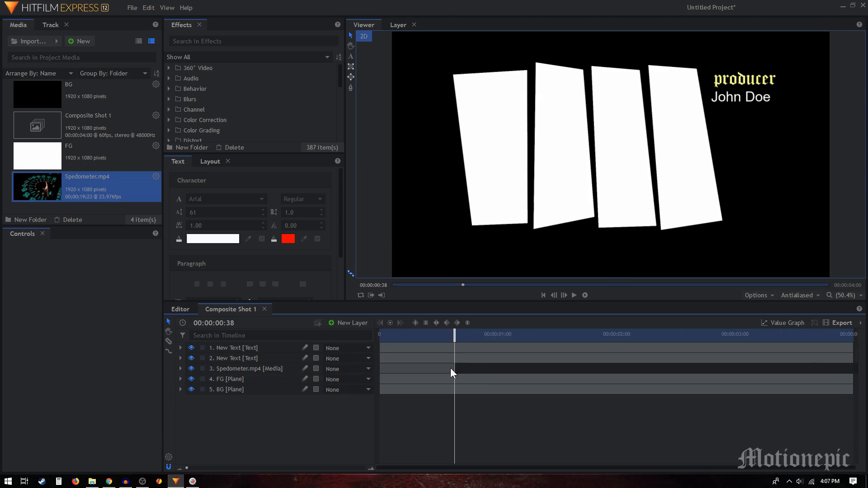
left_click(248, 369)
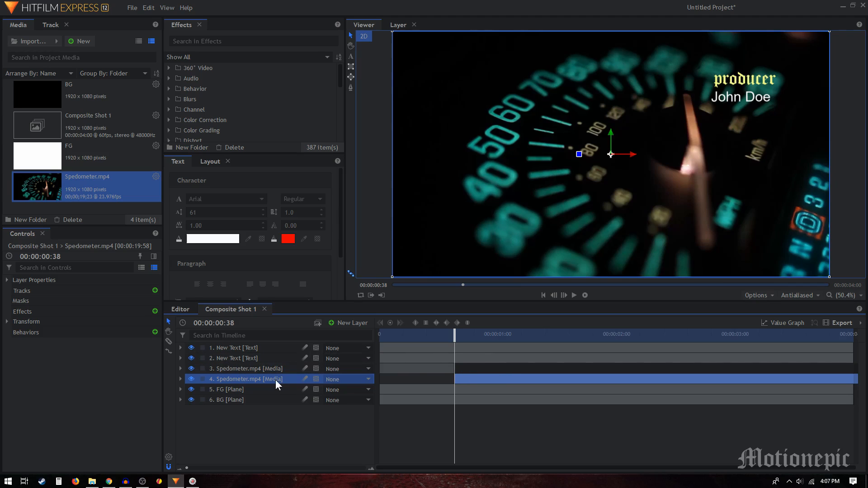
right_click(248, 378)
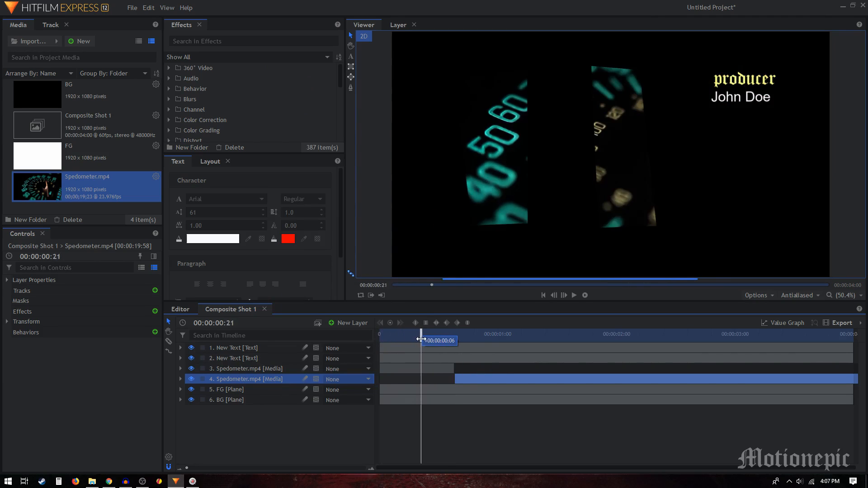
left_click(249, 369)
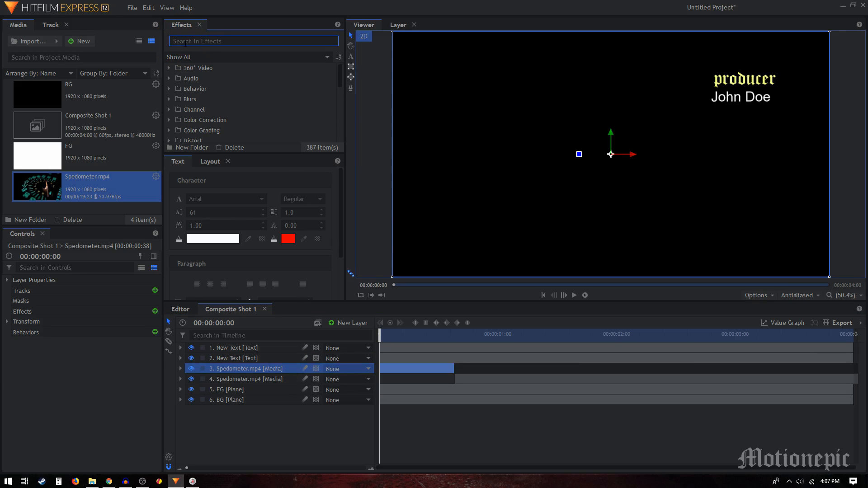
Step: Apply the Speed effect to the first speedometer part as a freeze frame and scrub to 00:00:38 to check
type("speed")
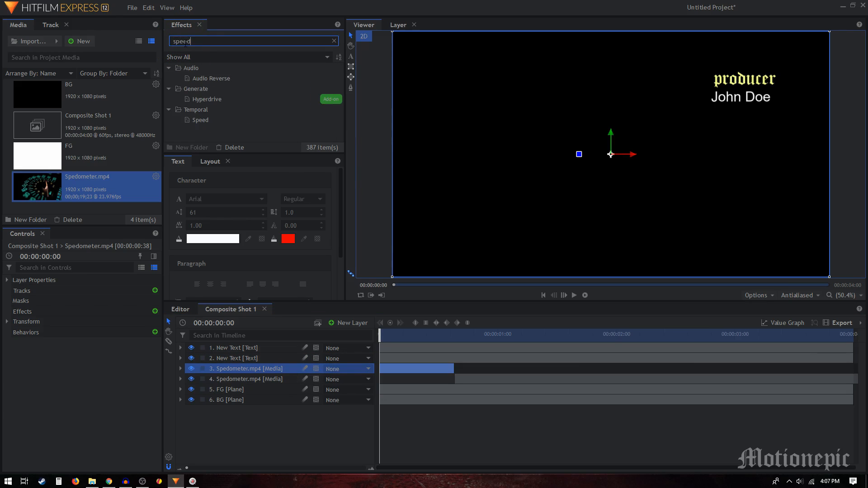
left_click(200, 120)
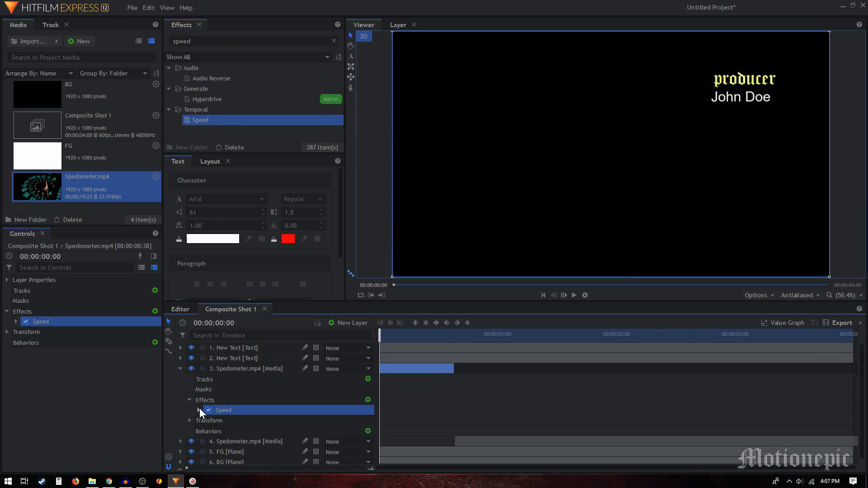
left_click(199, 410)
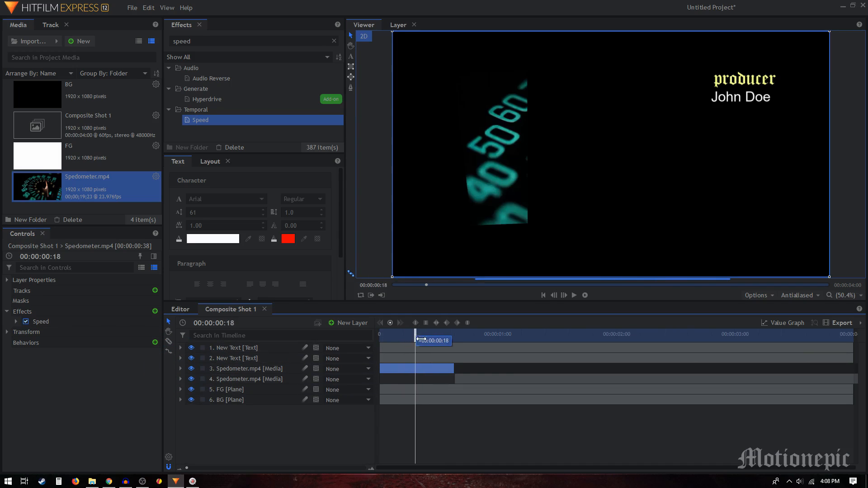
left_click_drag(416, 340, 454, 340)
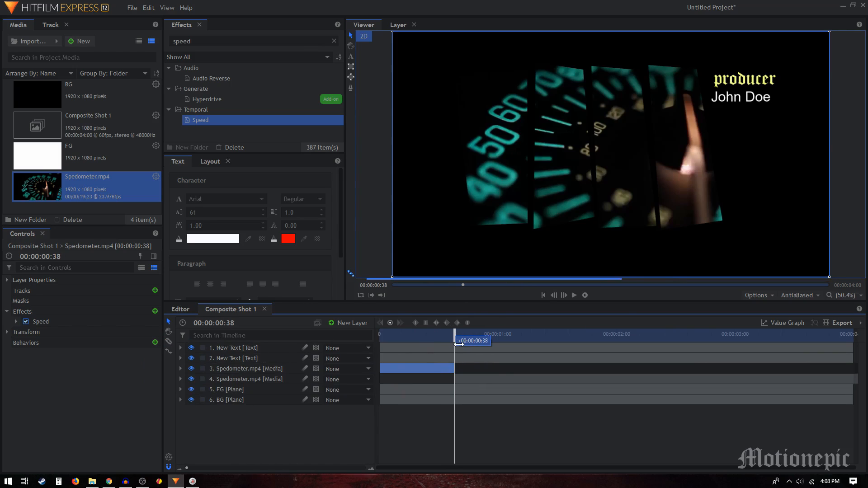
left_click_drag(454, 341, 529, 341)
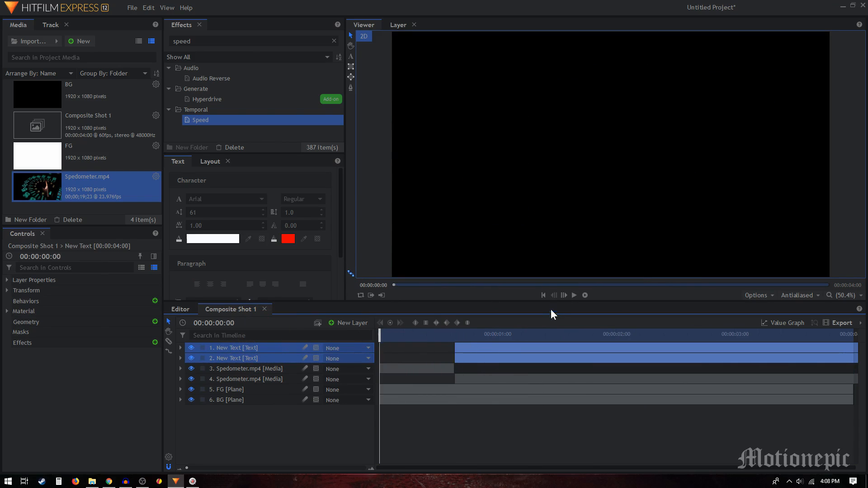
Step: Play the four-second intro through twice in the Viewer to check panels and titles together
left_click(575, 295)
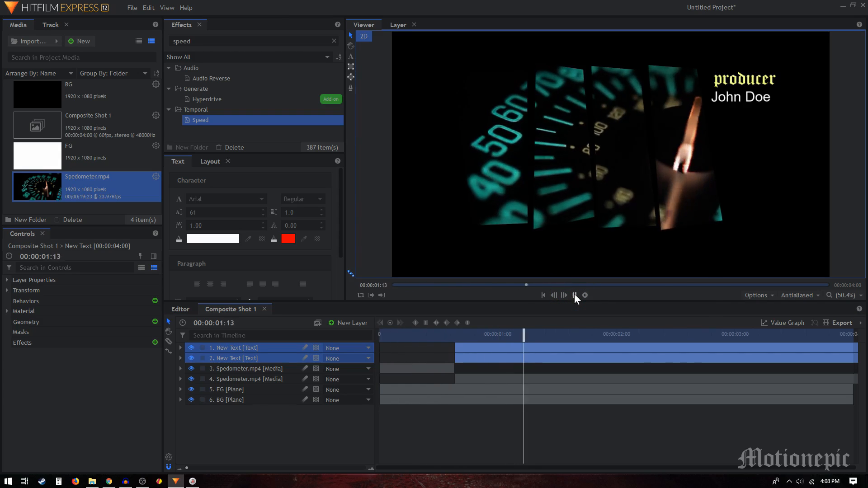
left_click(575, 294)
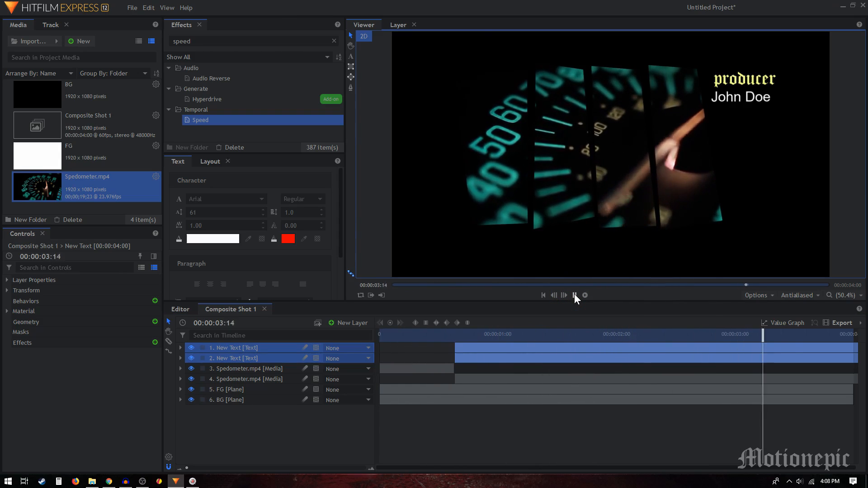
left_click(575, 295)
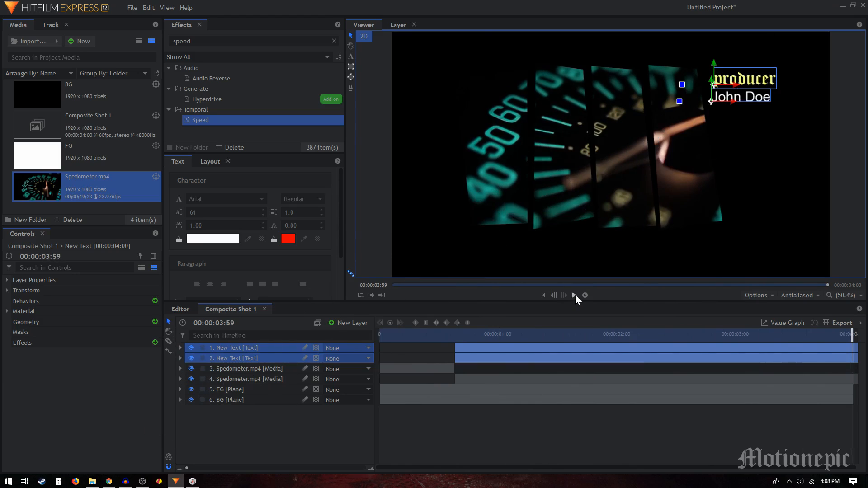
left_click(575, 294)
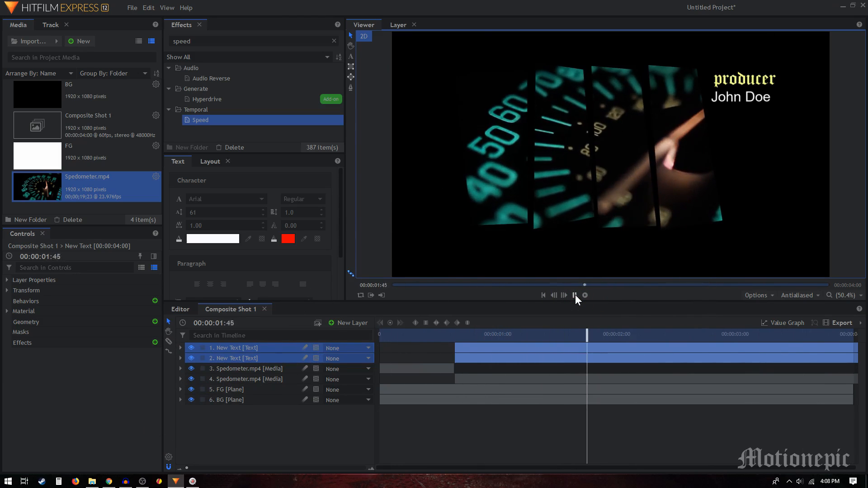
left_click(575, 294)
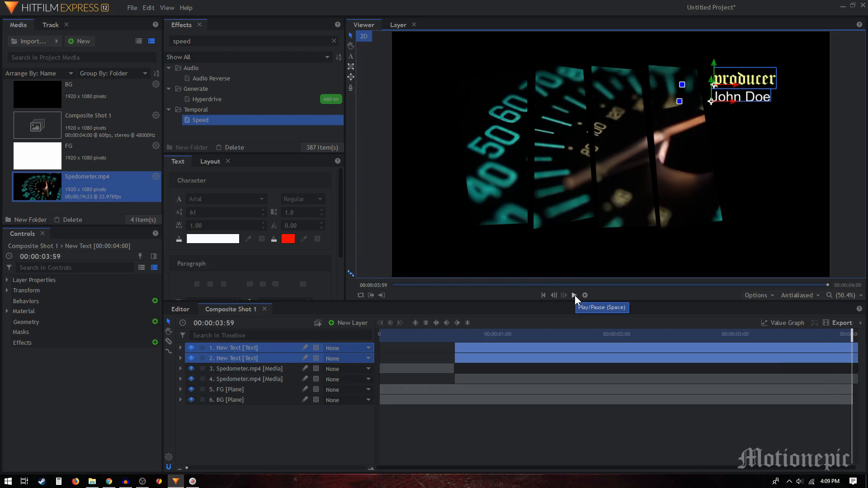
mouse_move(304, 423)
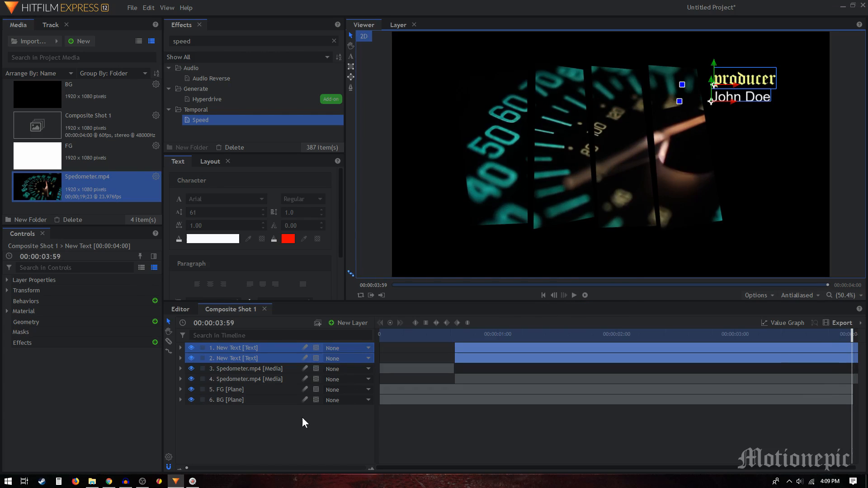